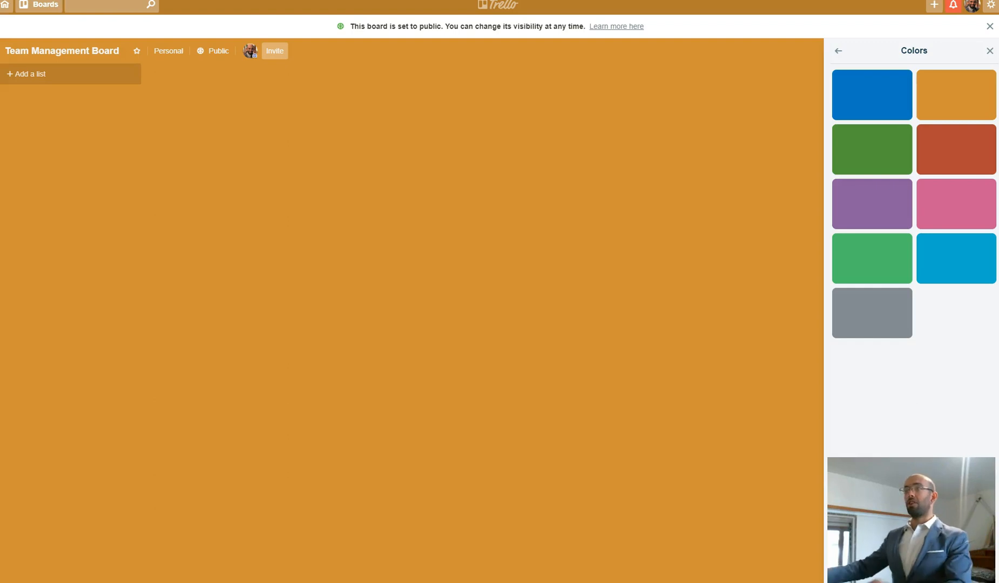
# - Create the Backlog and Today (WIP: 3) lists and start naming the Doing list
pyautogui.click(58, 73)
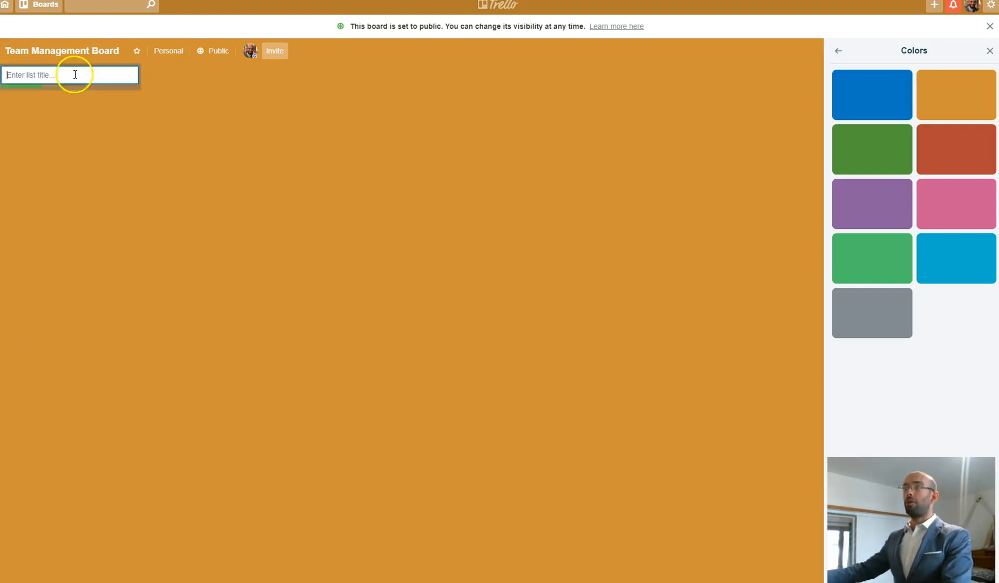
pyautogui.write('Back')
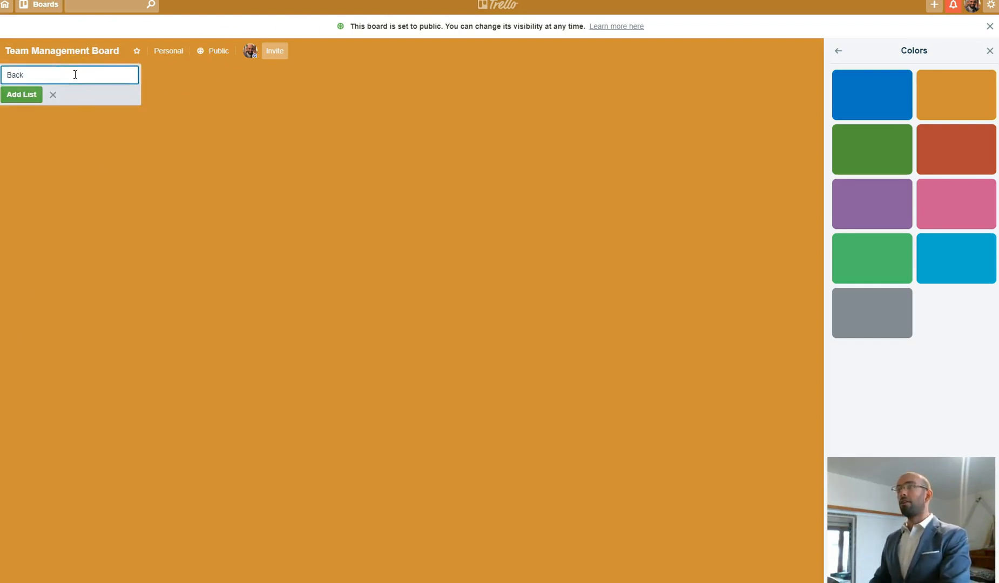
pyautogui.click(21, 95)
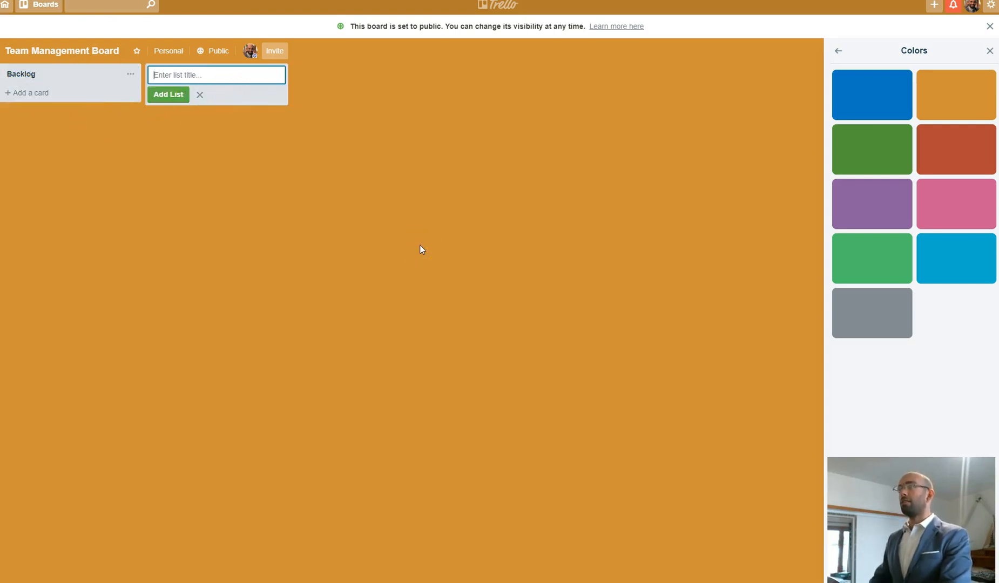
pyautogui.write('Today (WIP: 3')
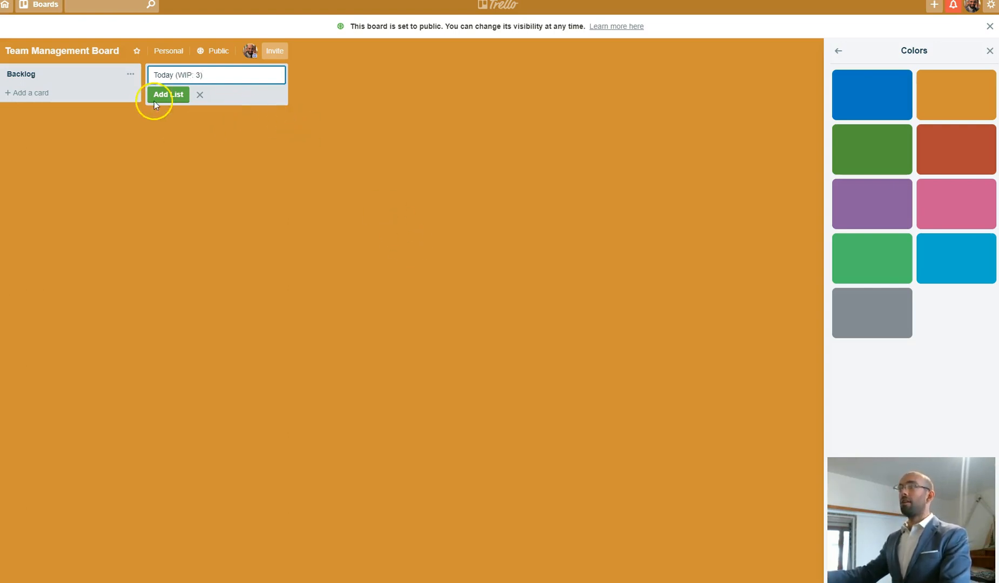
pyautogui.click(167, 94)
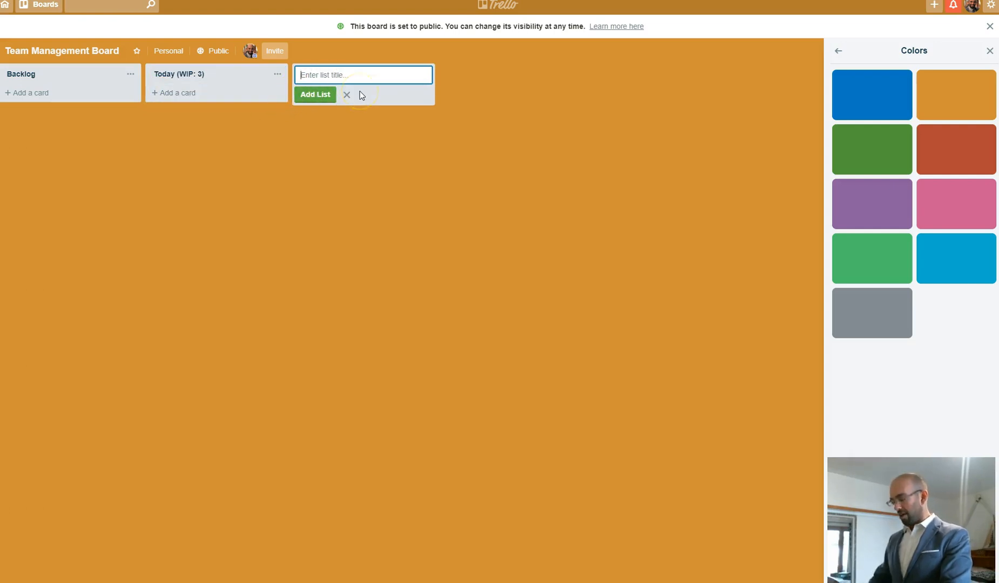
pyautogui.write('Doing (WIP: 1')
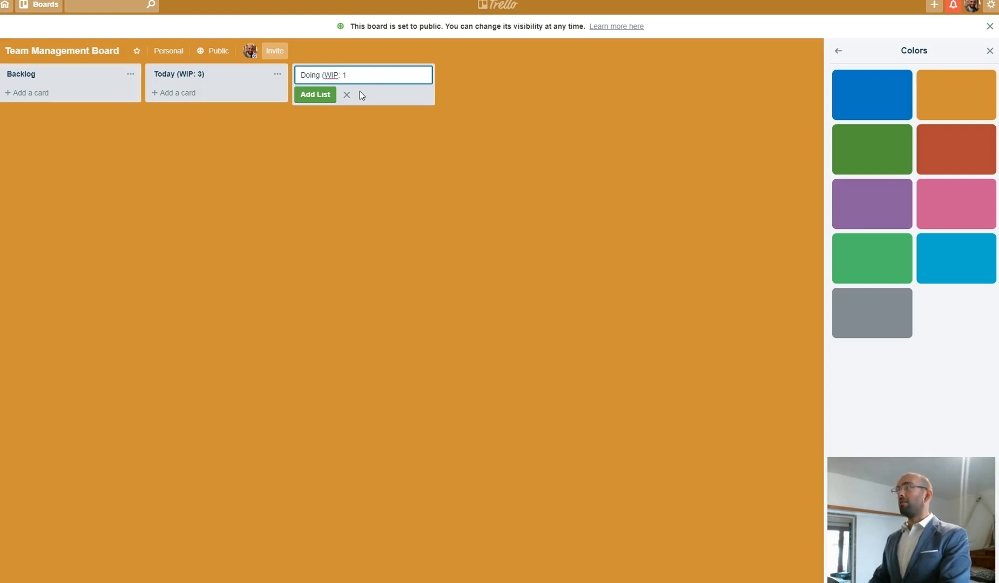
# - Save the third list as Doing (WIP: 1), next to Today
pyautogui.click(315, 94)
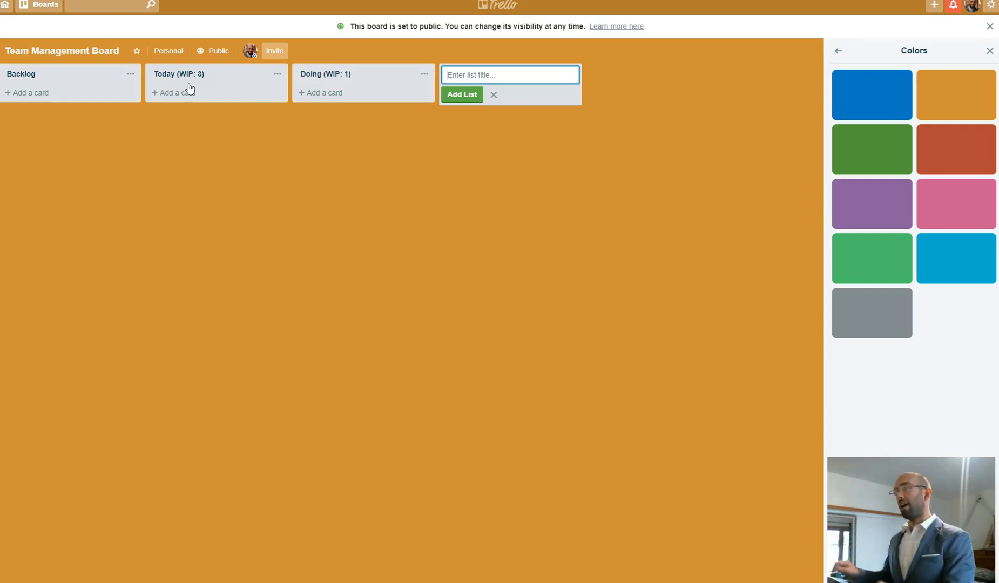
pyautogui.moveTo(457, 67)
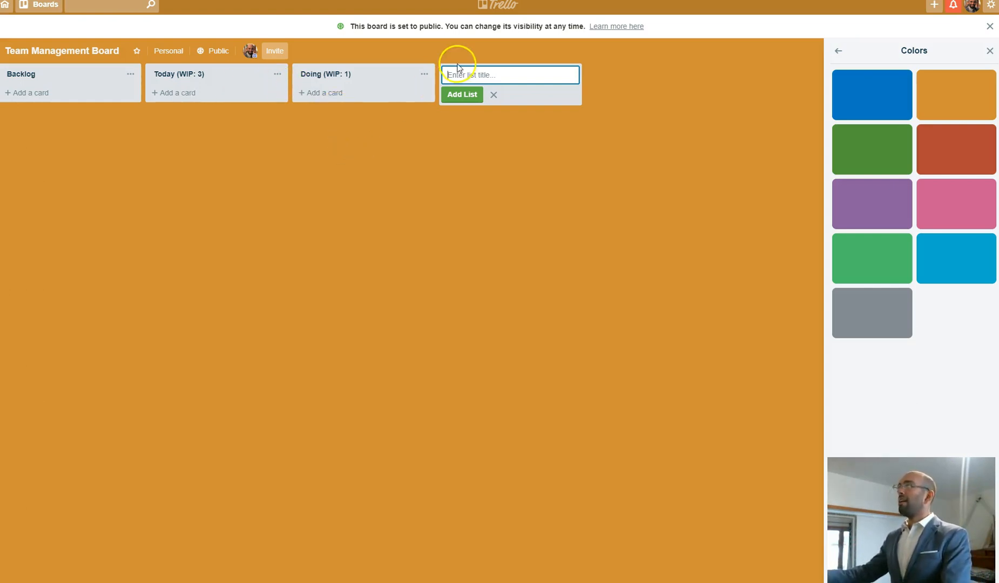
# - Create the Waiting and Done lists and enter the Team Members list title
pyautogui.write('Wiat')
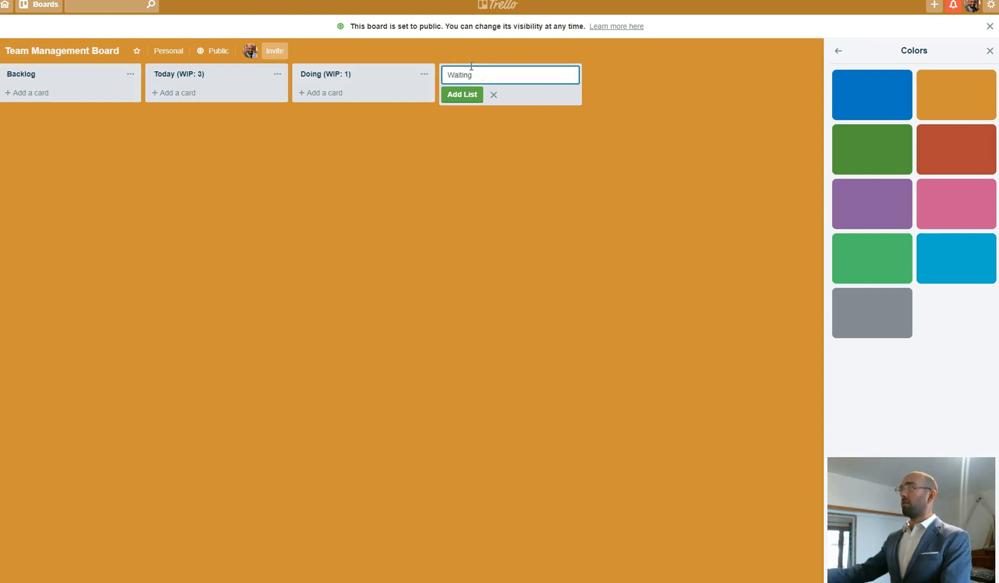
pyautogui.click(461, 94)
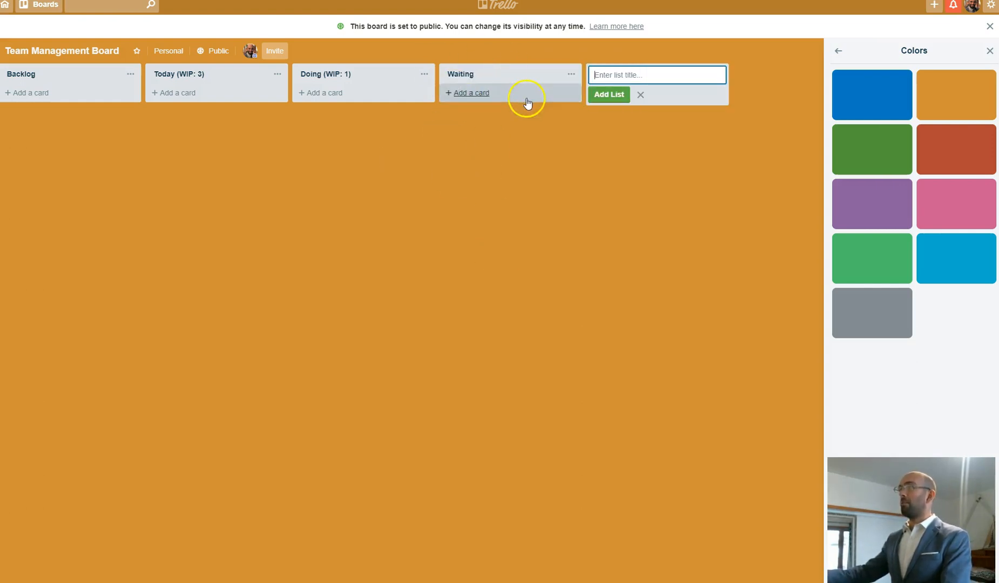
pyautogui.moveTo(522, 212)
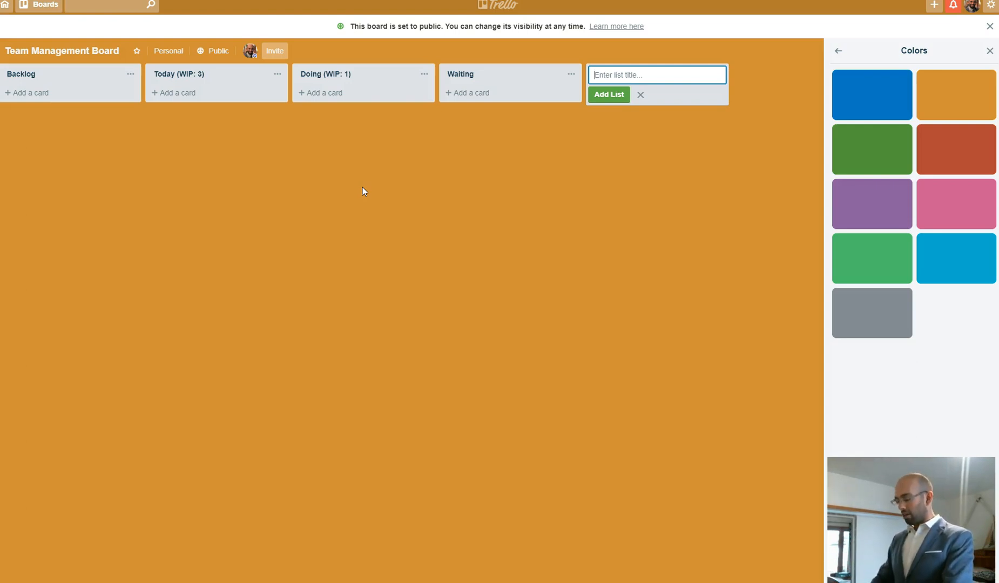
pyautogui.write('Done')
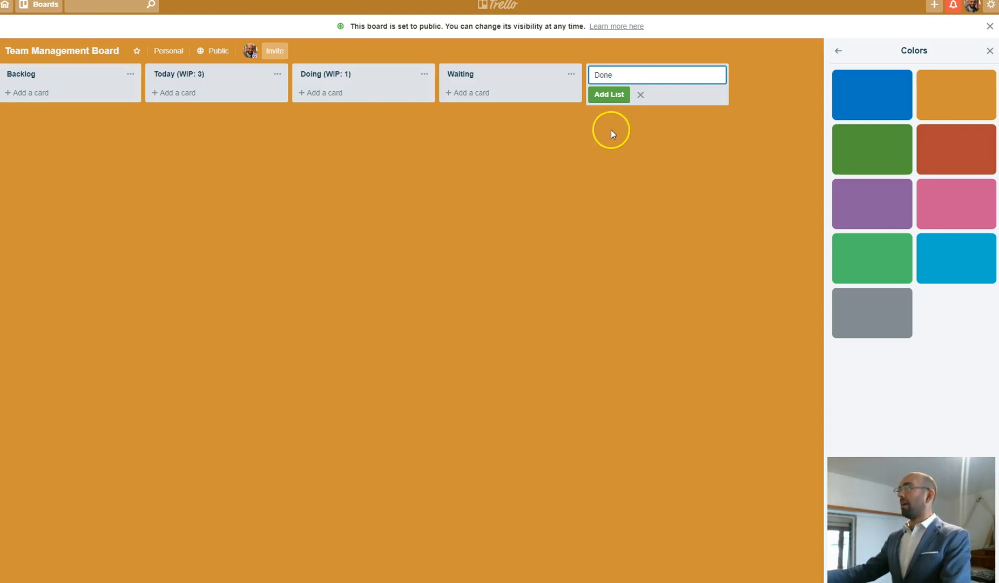
pyautogui.doubleClick(603, 74)
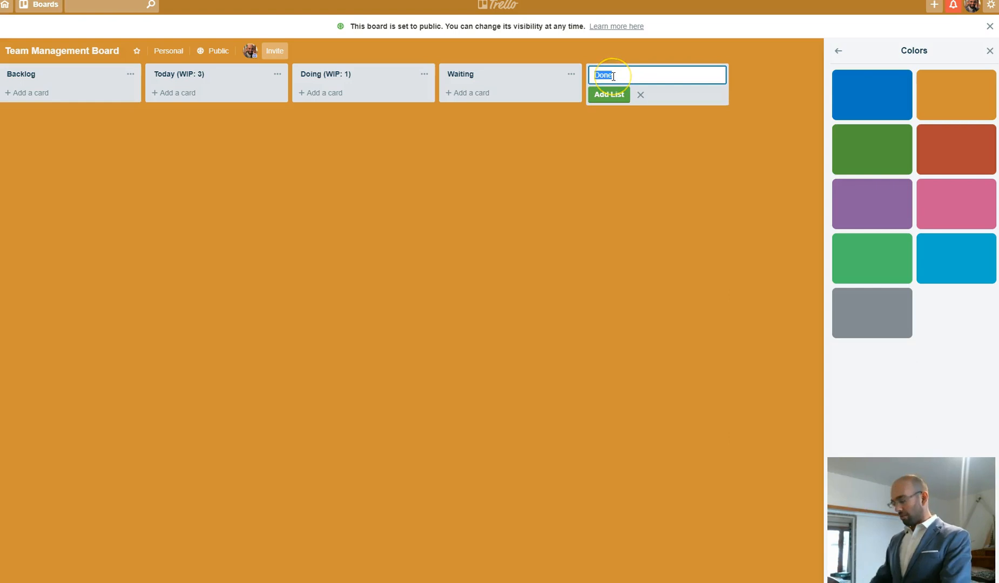
pyautogui.click(607, 95)
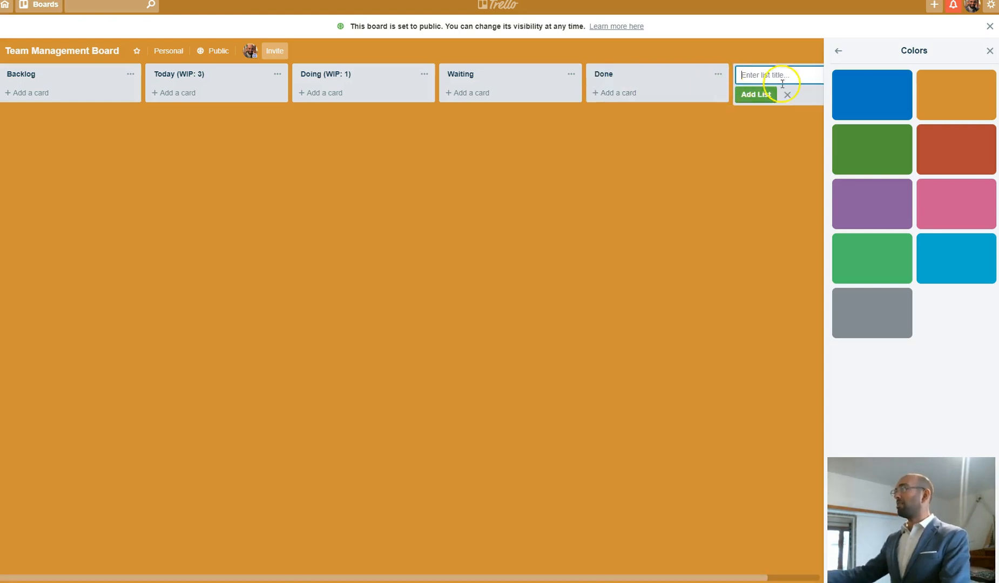
pyautogui.write('Team Me')
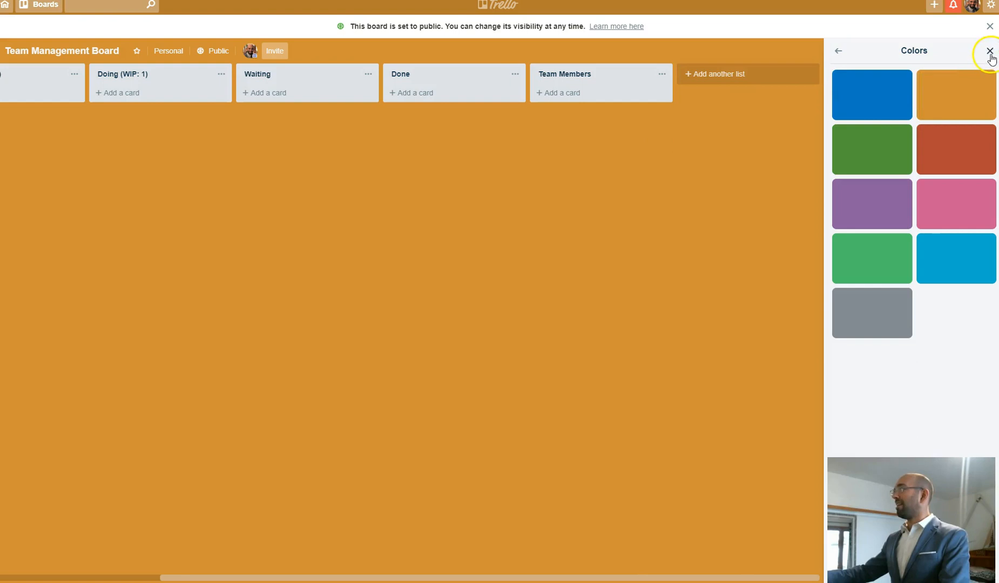
# - Dismiss the colour choices and add a SMART GOALs card to Team Members
pyautogui.click(989, 50)
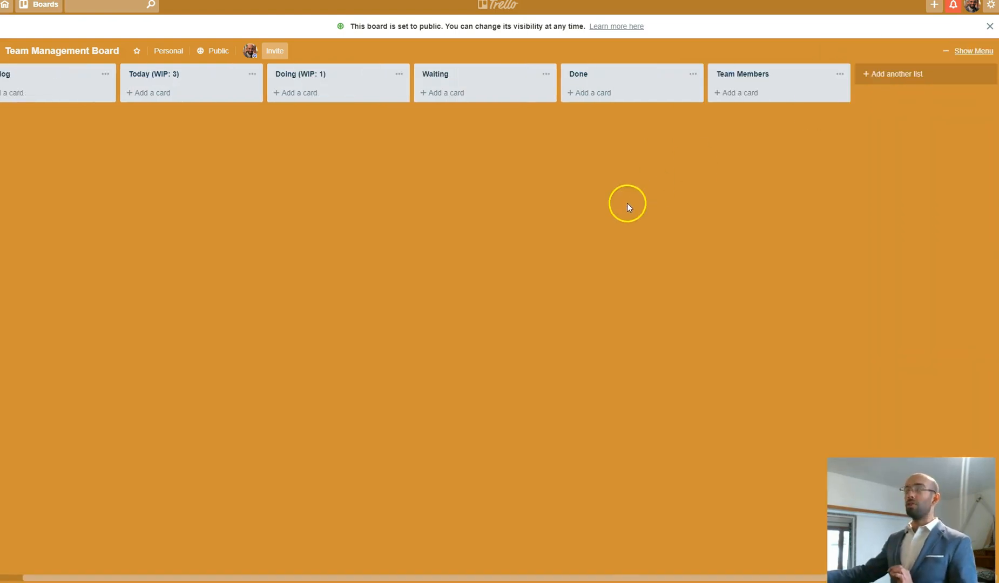
pyautogui.moveTo(739, 93)
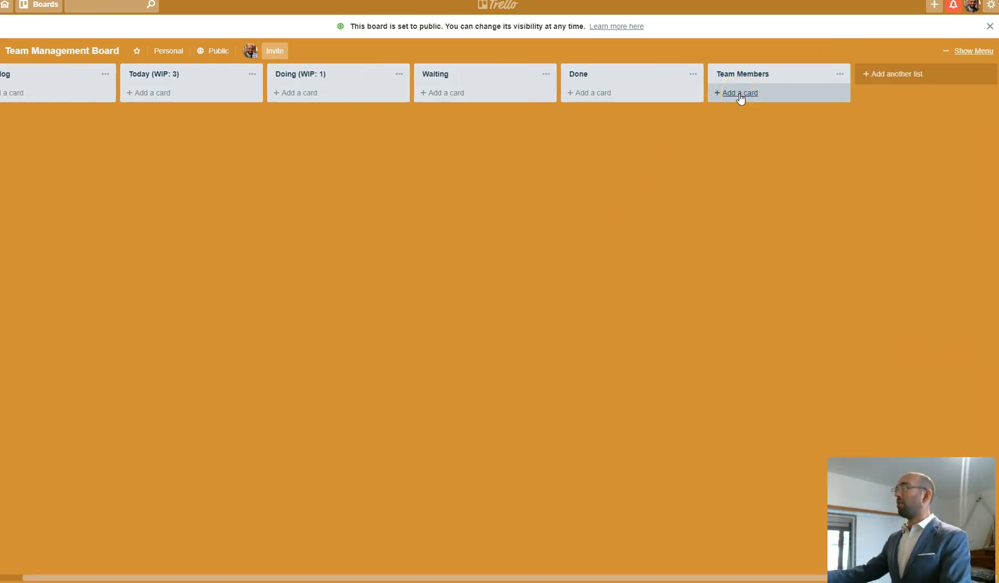
pyautogui.click(739, 92)
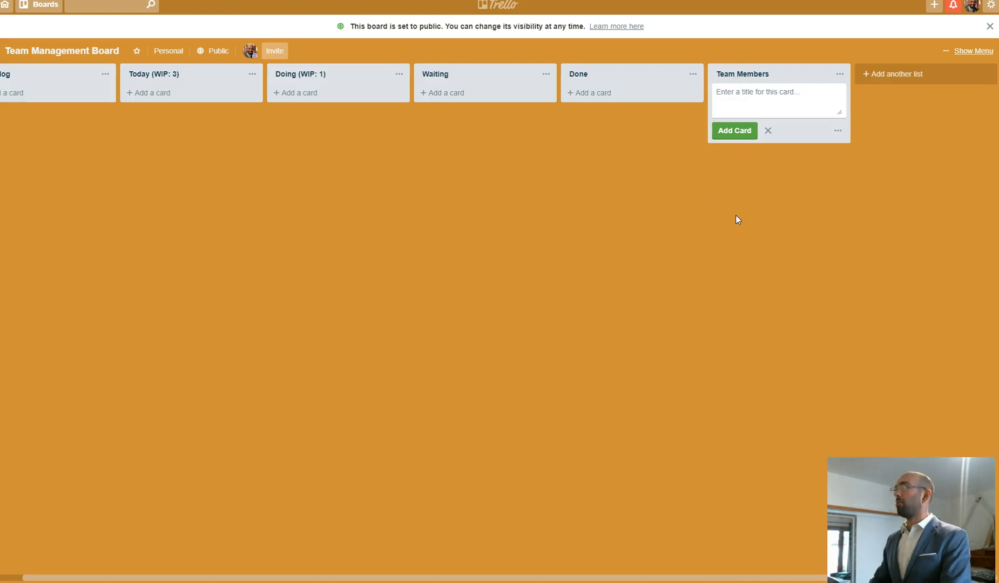
pyautogui.write('SMART GOALs')
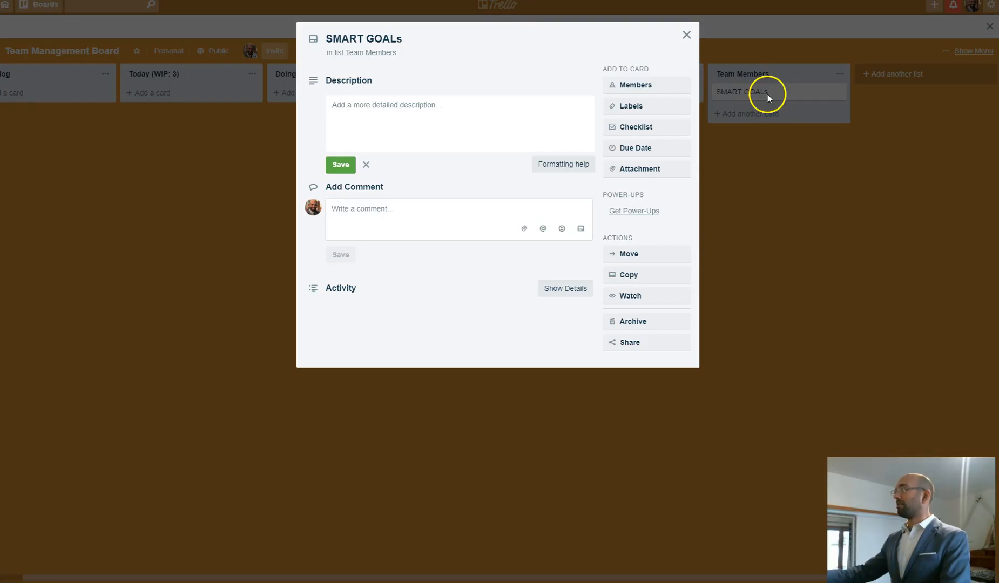
# - Attach the AMZ_SMART_Goals image from the computer as the card's cover
pyautogui.click(640, 169)
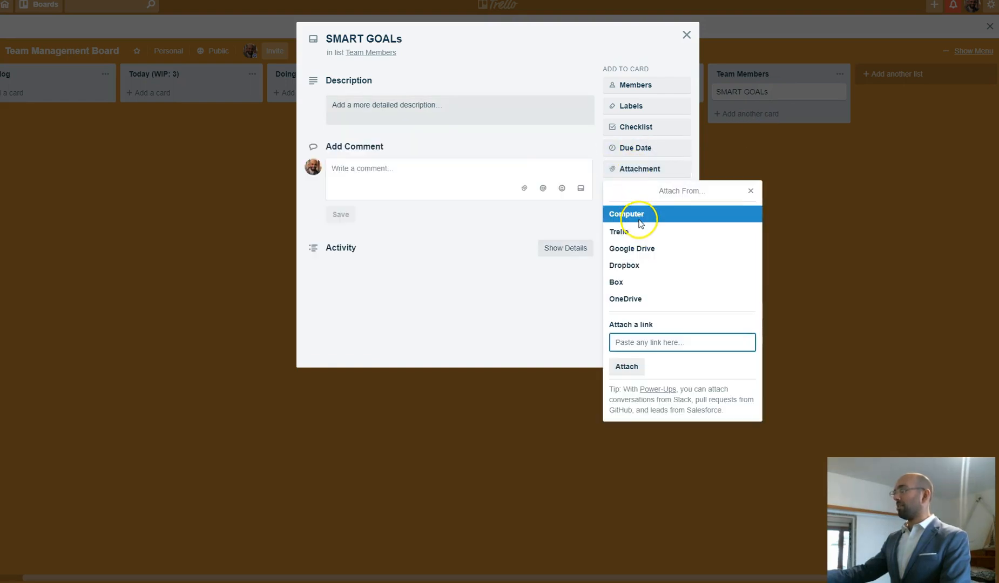
pyautogui.click(627, 213)
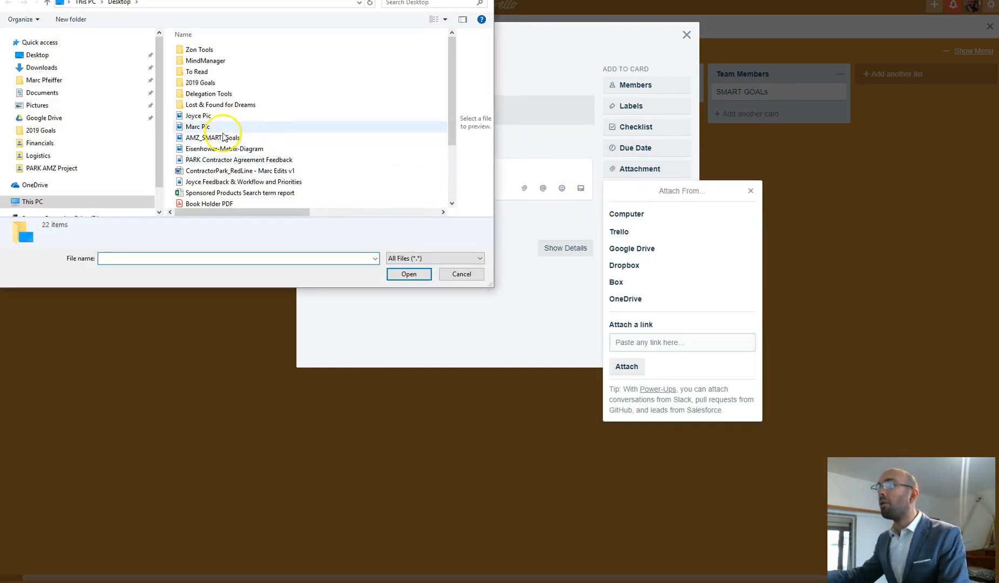
pyautogui.click(408, 275)
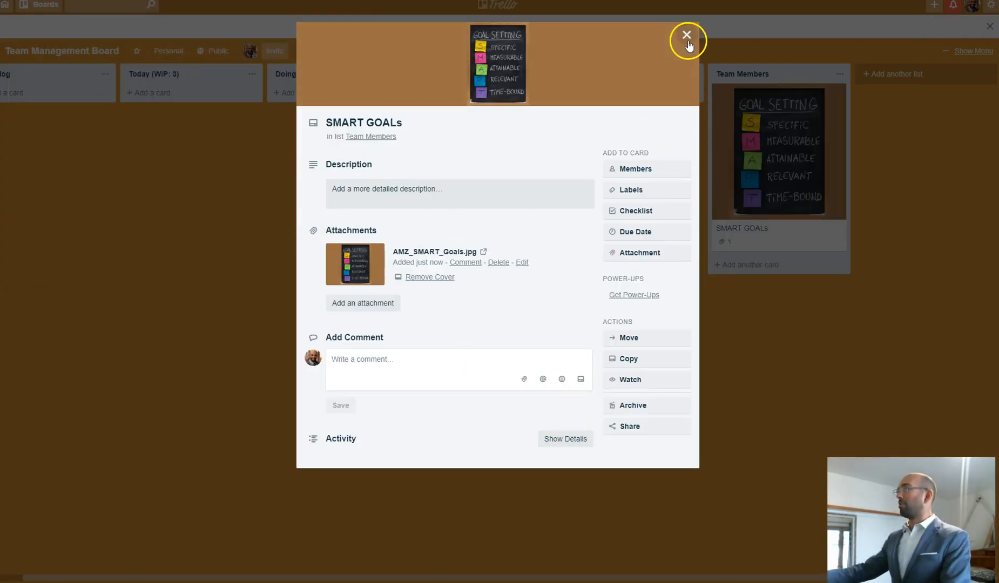
pyautogui.click(687, 34)
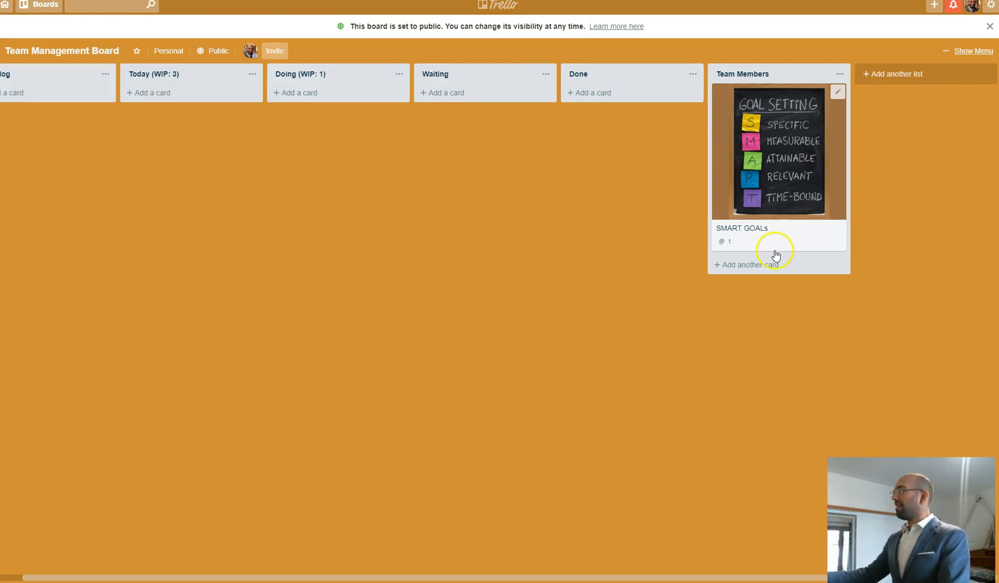
# - Add a Priority Matrix card to the Team Members list
pyautogui.click(747, 265)
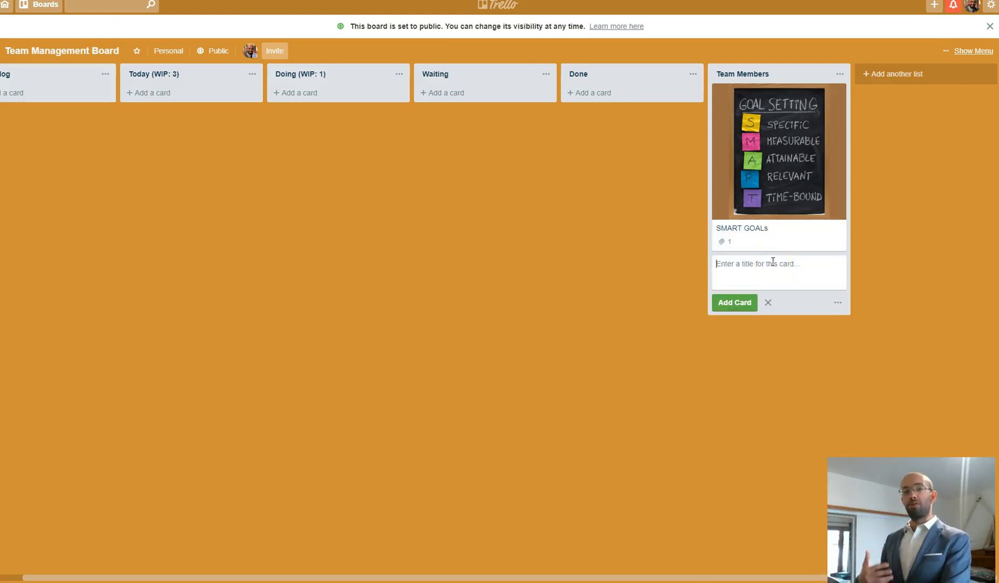
pyautogui.write('M')
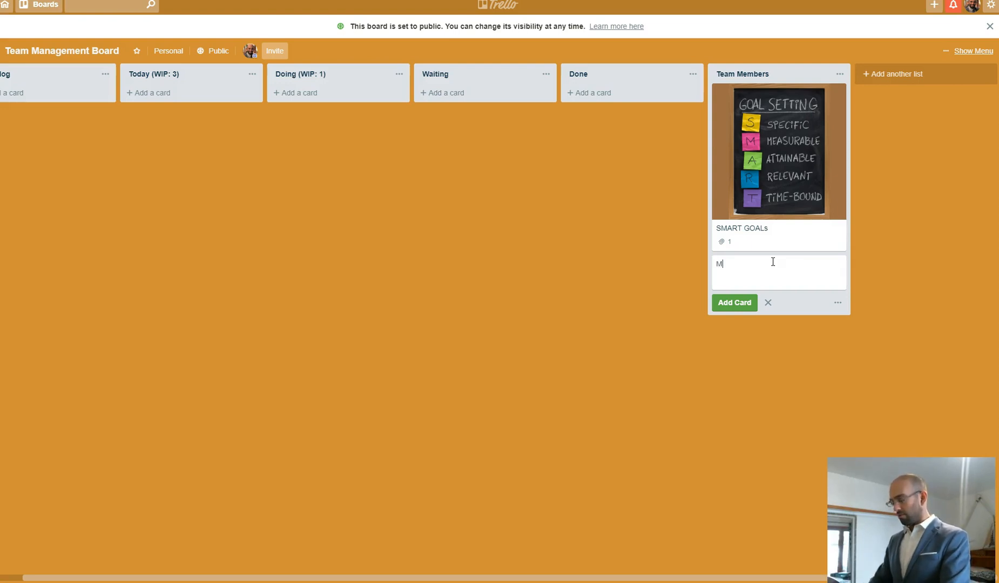
pyautogui.write('Priority Matrix')
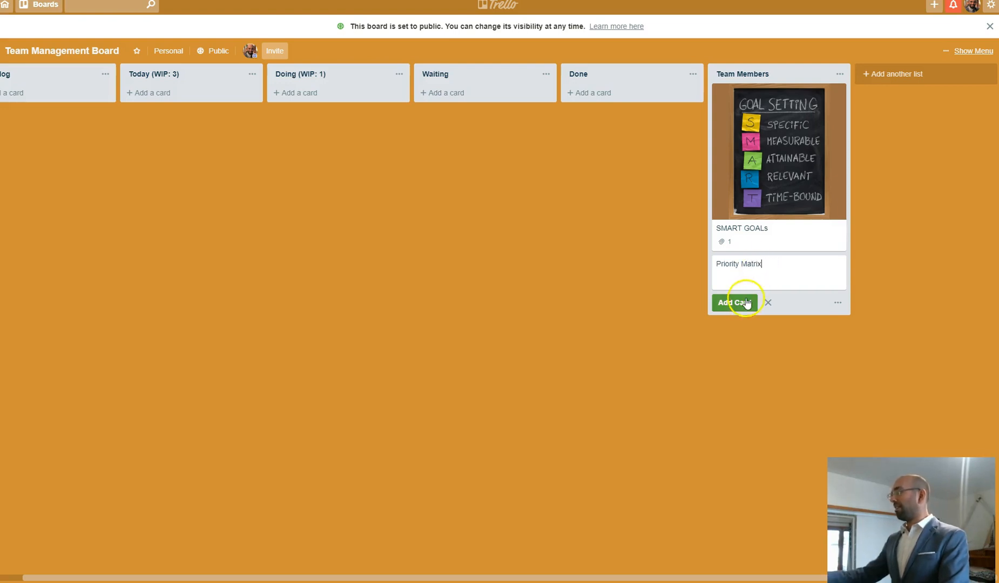
pyautogui.click(734, 302)
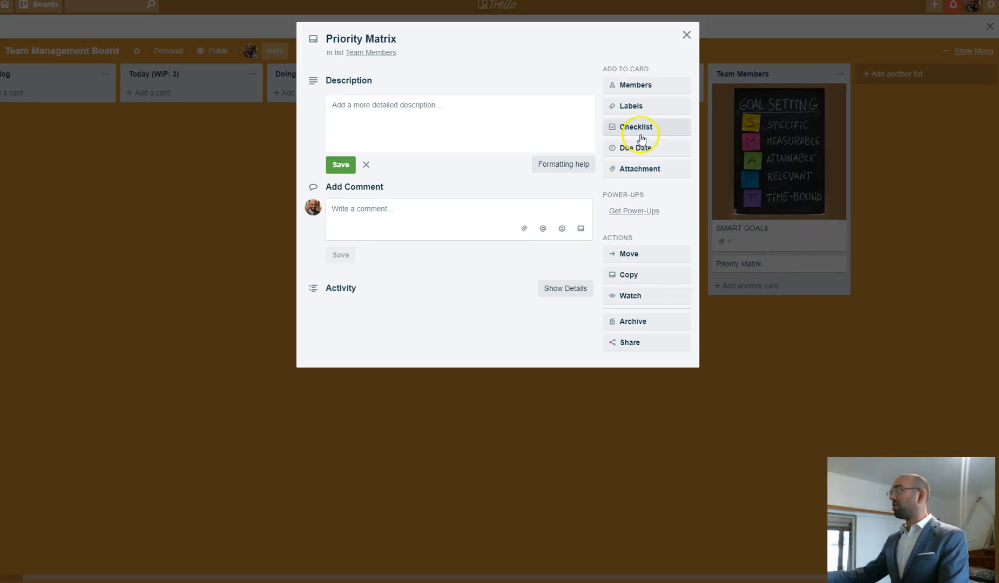
# - Attach Eisenhower-Matrix-Diagram.png from the computer to the Priority Matrix card
pyautogui.click(639, 169)
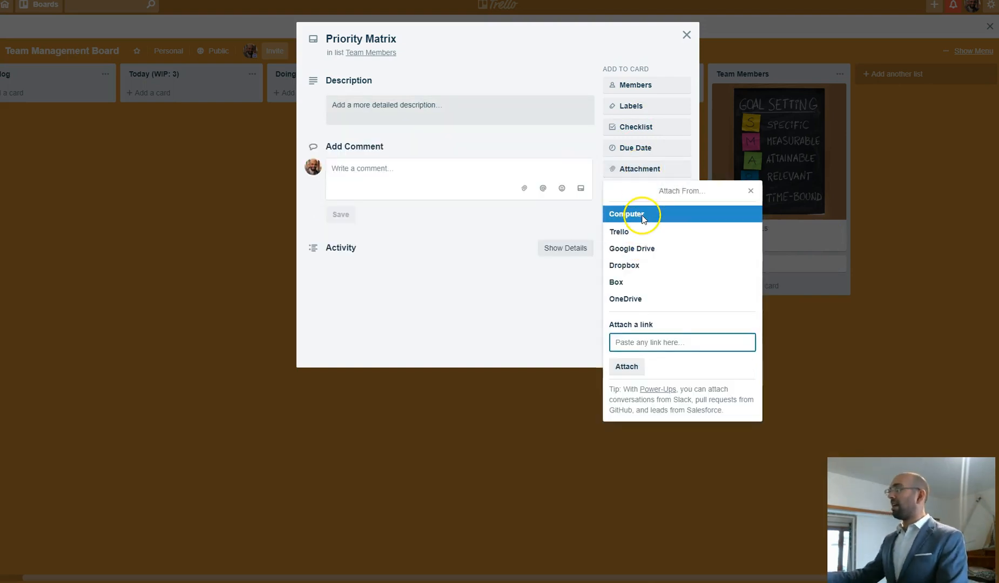
pyautogui.click(627, 213)
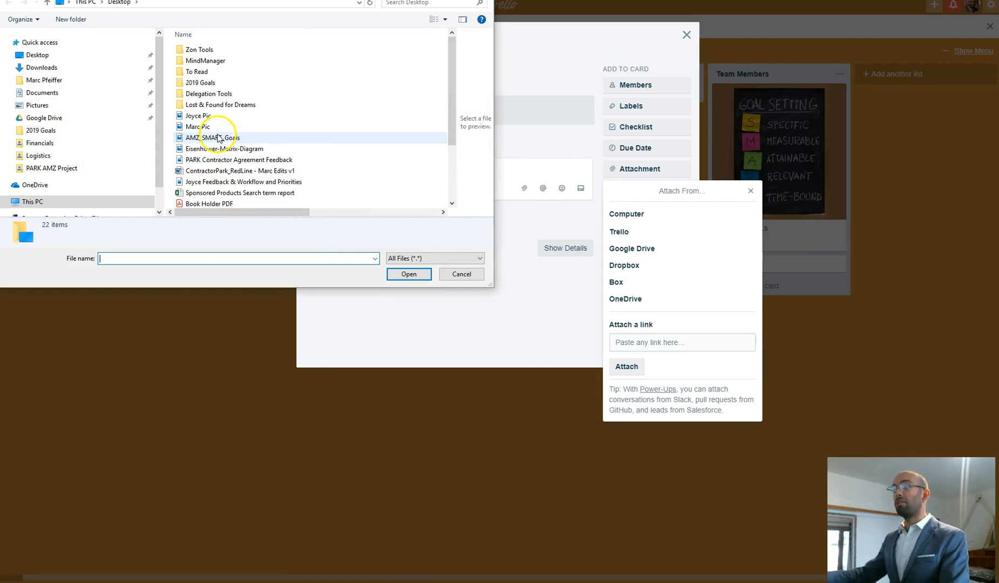
pyautogui.click(408, 274)
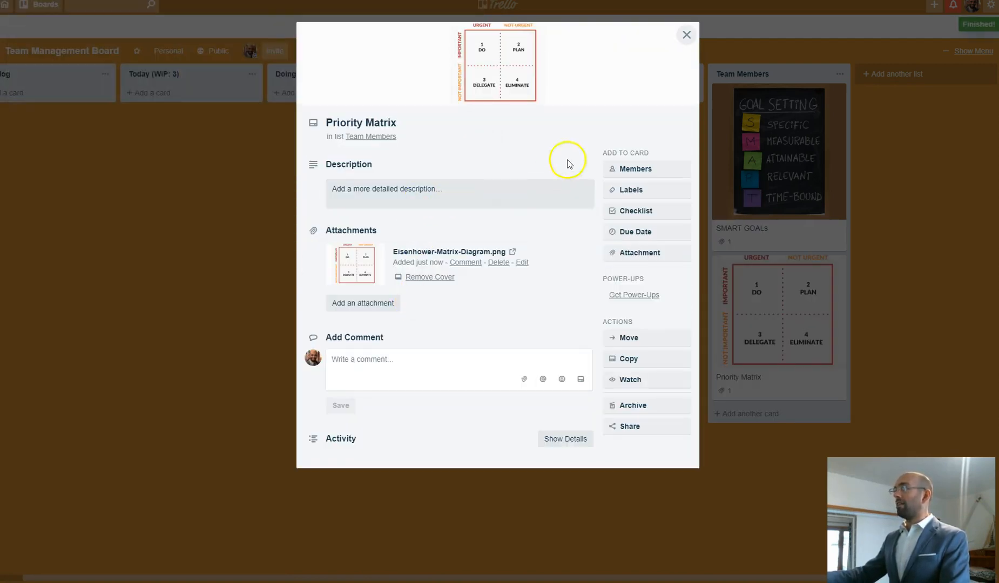
pyautogui.moveTo(897, 223)
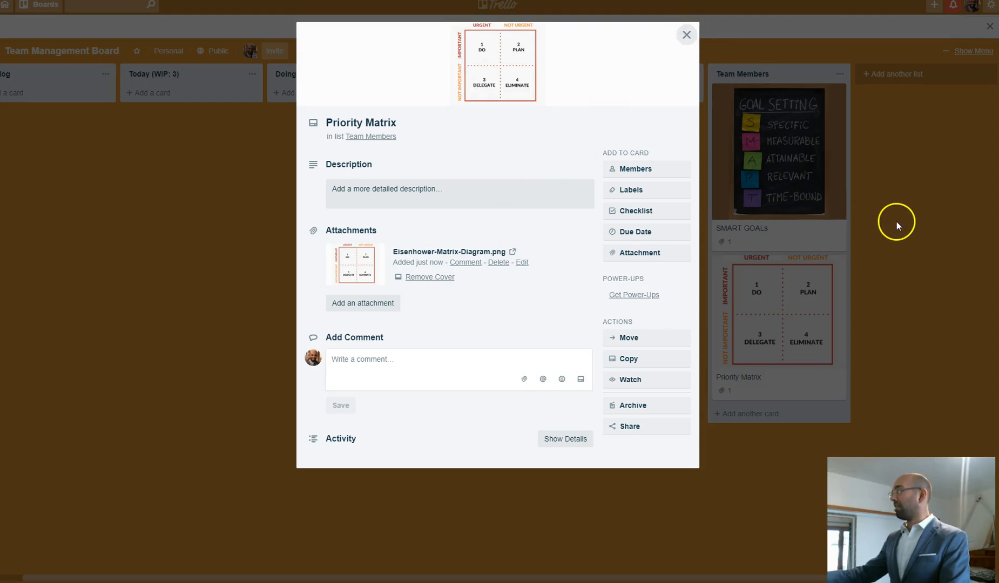
# - Close the Priority Matrix card details
pyautogui.click(458, 189)
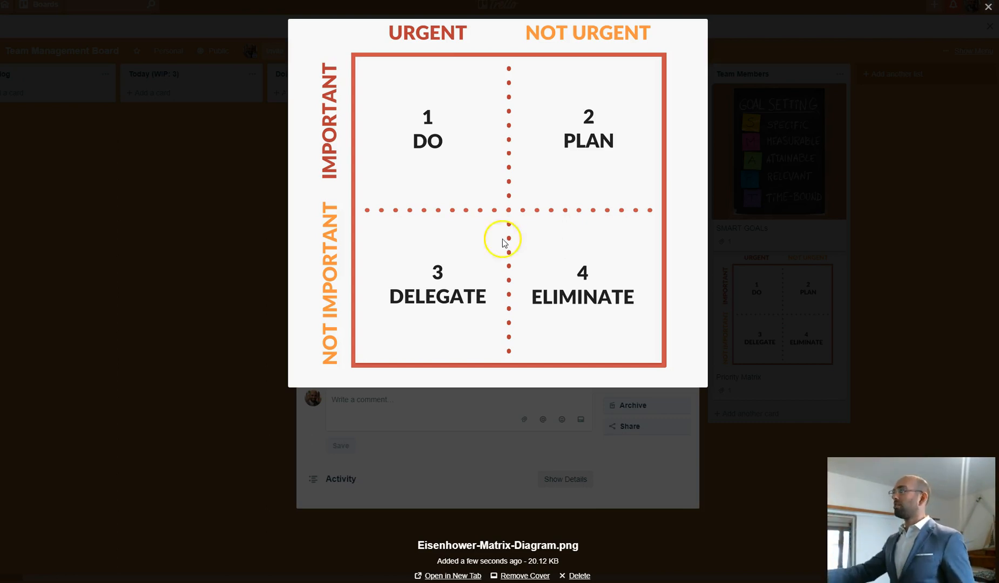
pyautogui.moveTo(248, 422)
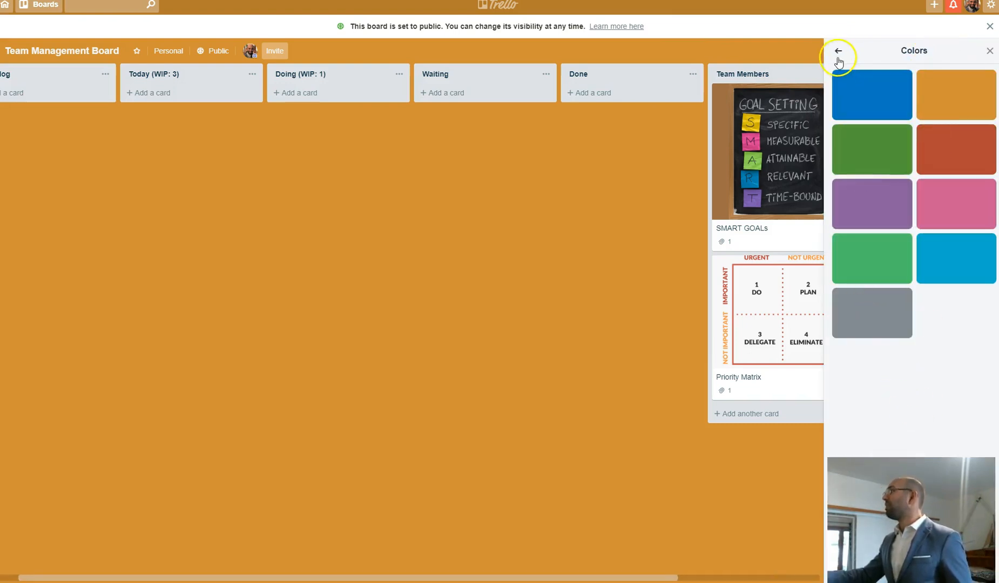
# - Edit the board's labels from More > Labels, entering 'Due Soon', then return to the menu
pyautogui.click(838, 50)
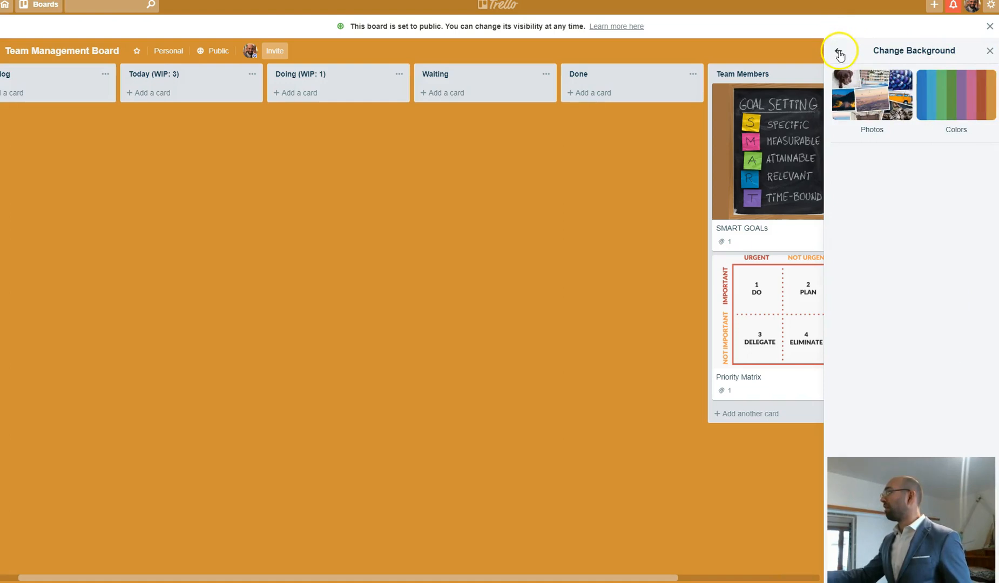
pyautogui.click(840, 50)
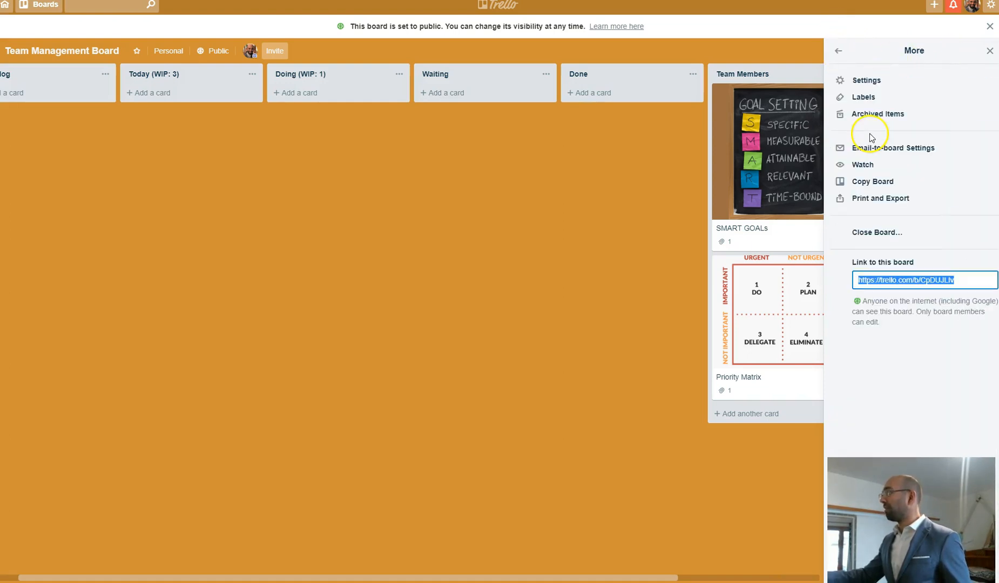
pyautogui.click(864, 97)
pyautogui.write('High Priority (Important & DU')
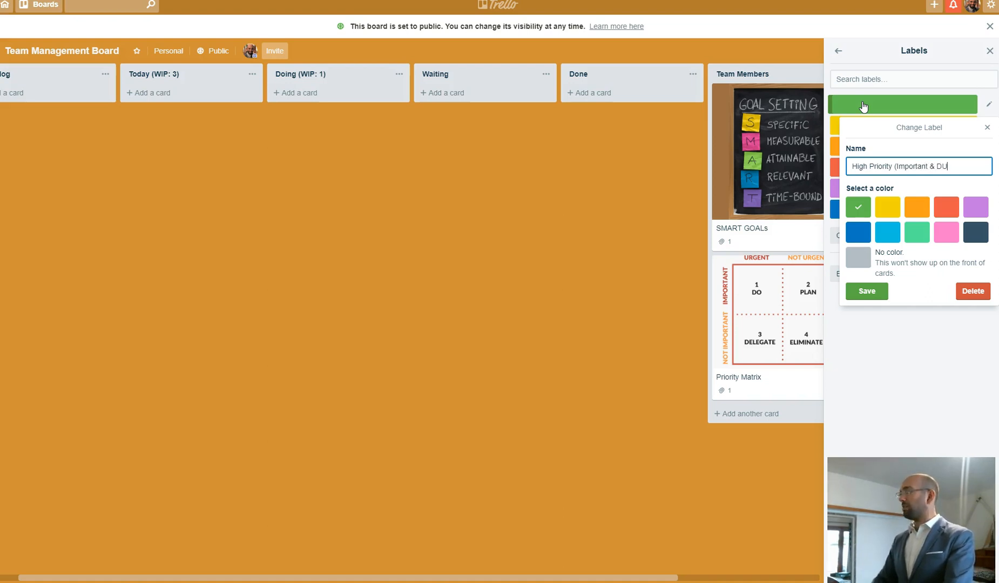
pyautogui.write('ye')
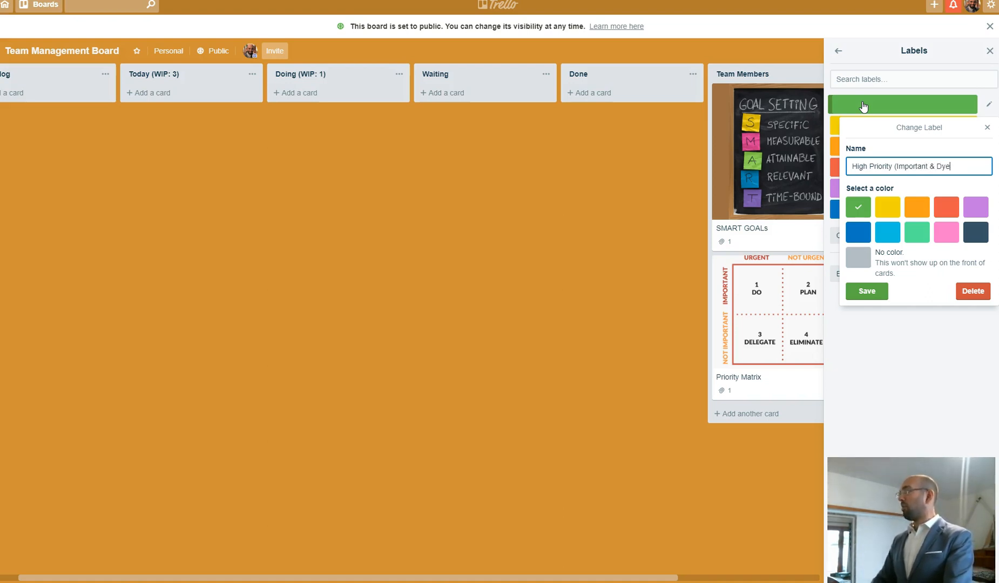
pyautogui.write('Due Soon')
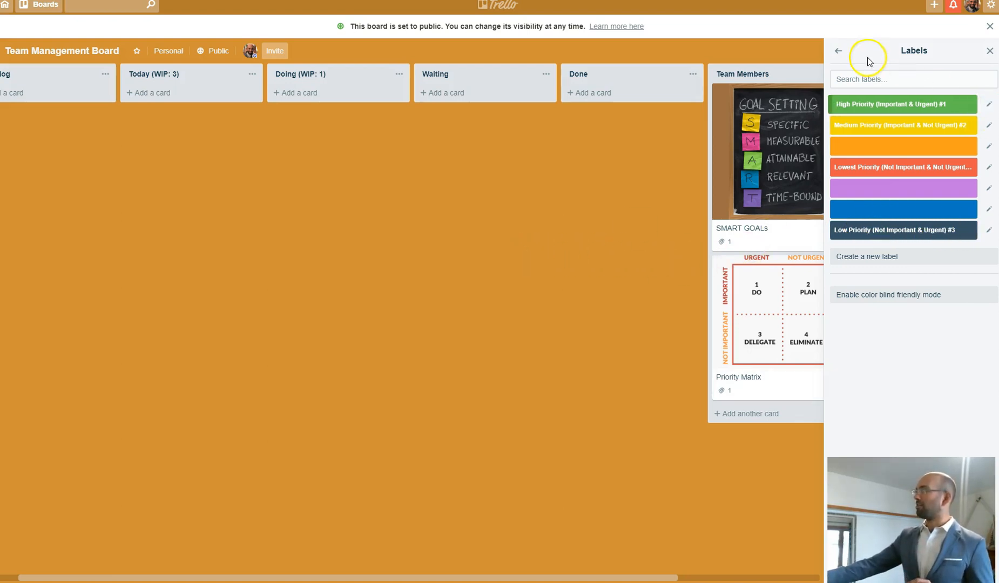
pyautogui.click(838, 50)
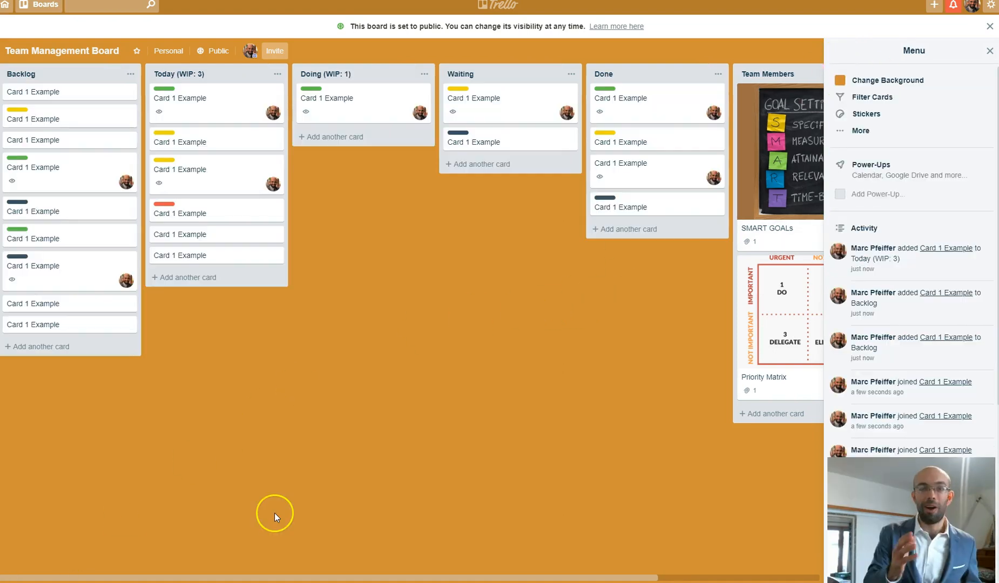
pyautogui.moveTo(336, 471)
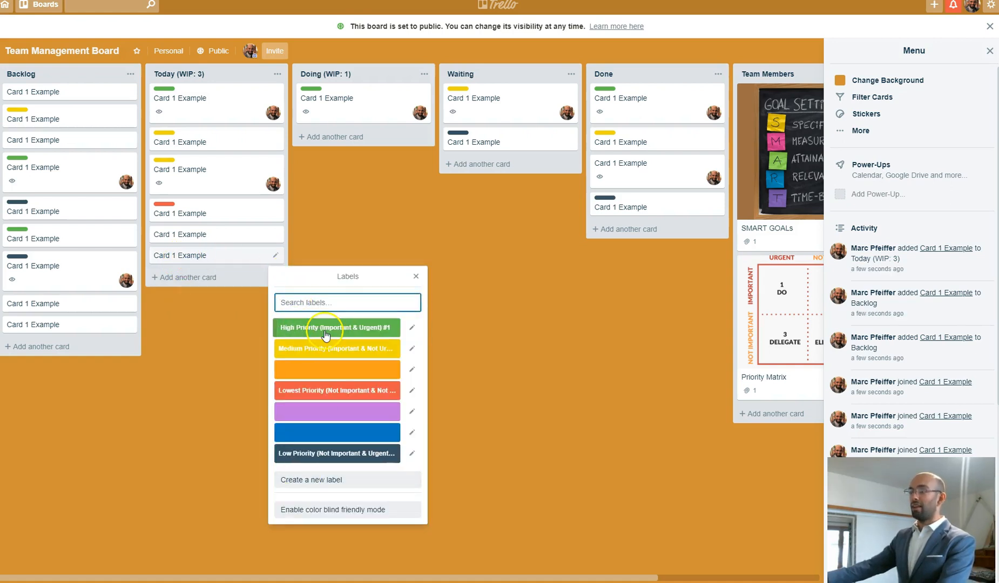
pyautogui.click(416, 276)
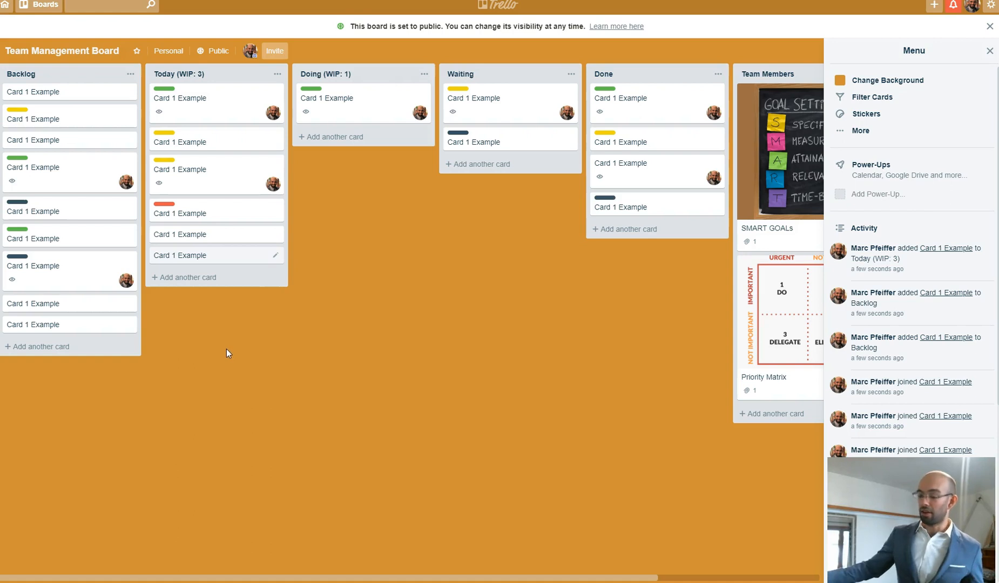
pyautogui.click(180, 255)
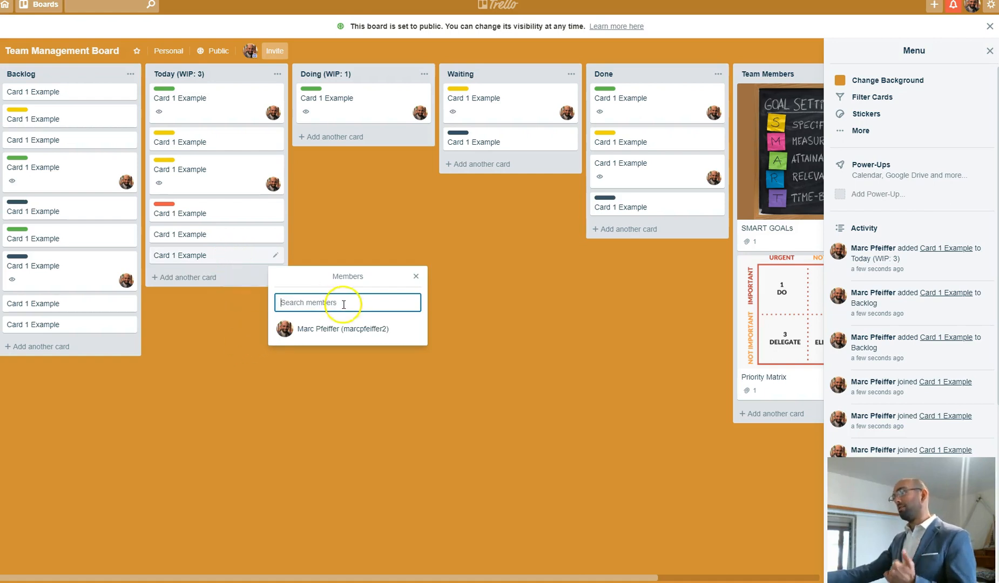
pyautogui.click(269, 396)
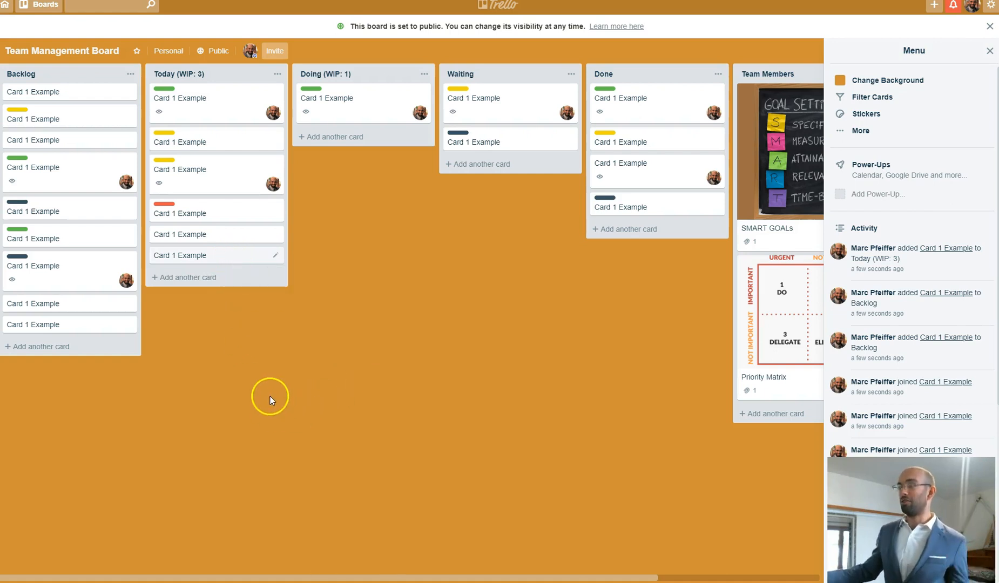
pyautogui.moveTo(266, 391)
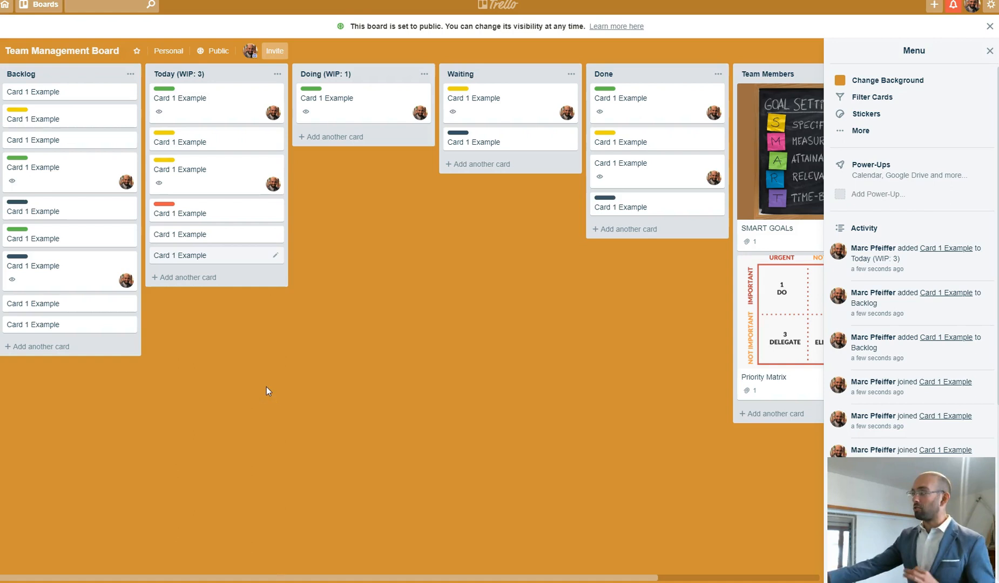
pyautogui.click(989, 50)
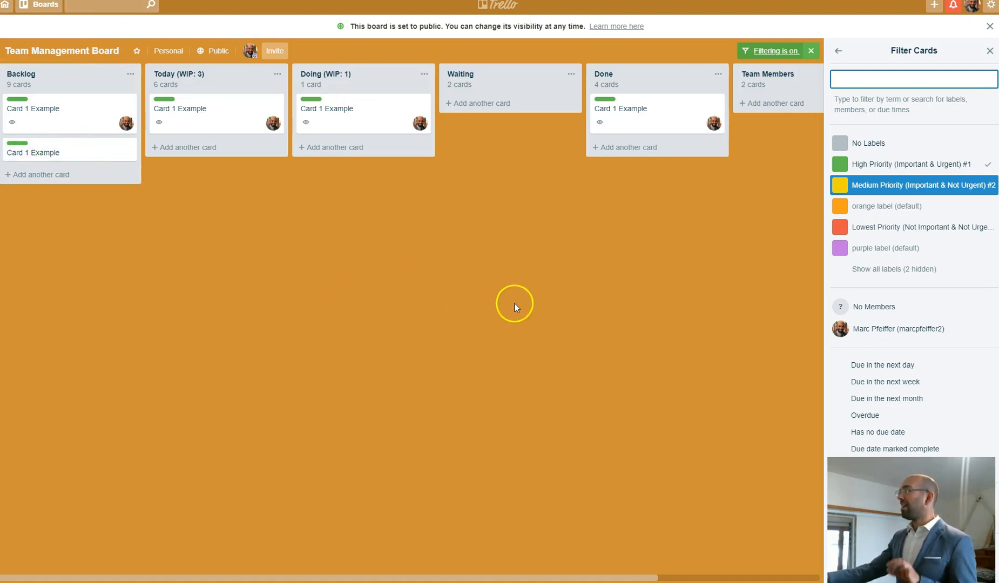
# - Filter cards by the board member and Medium Priority, clear that filter, and close the menu
pyautogui.click(899, 329)
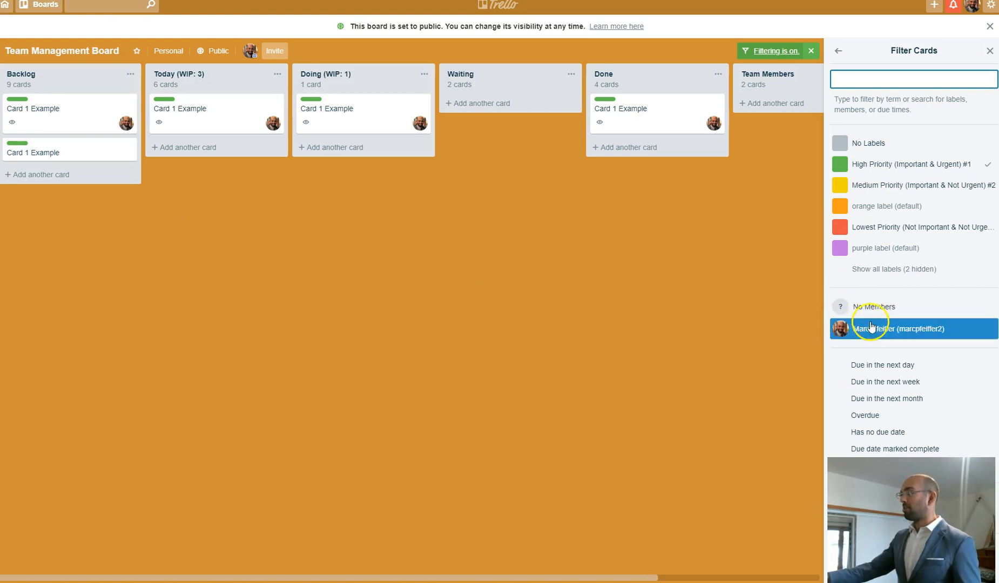
pyautogui.moveTo(658, 351)
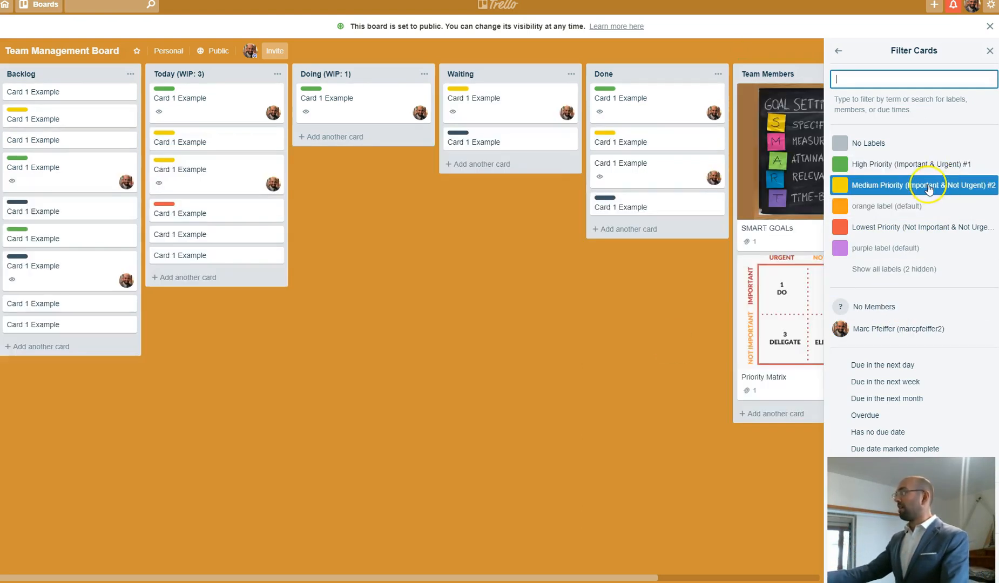
pyautogui.click(905, 185)
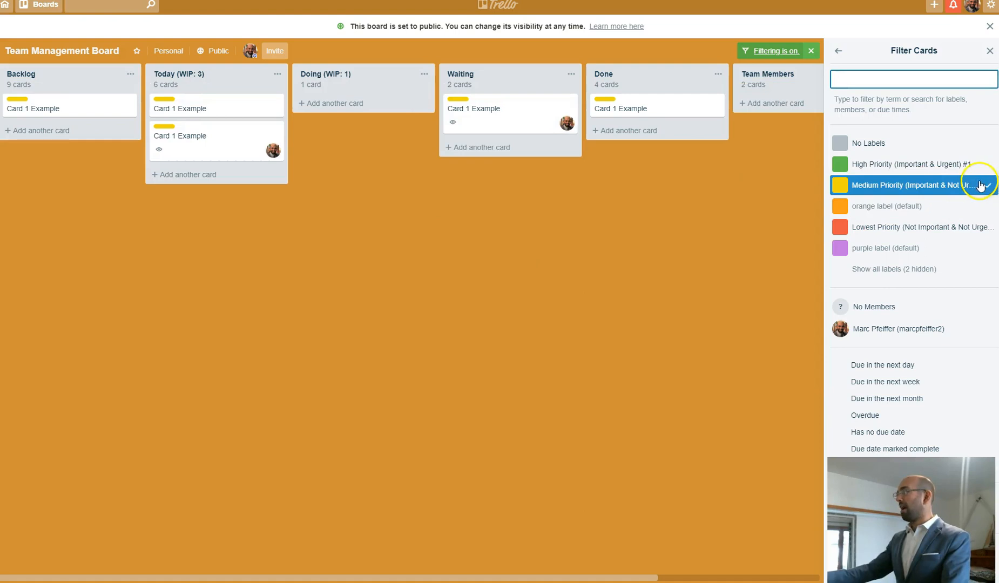
pyautogui.click(911, 227)
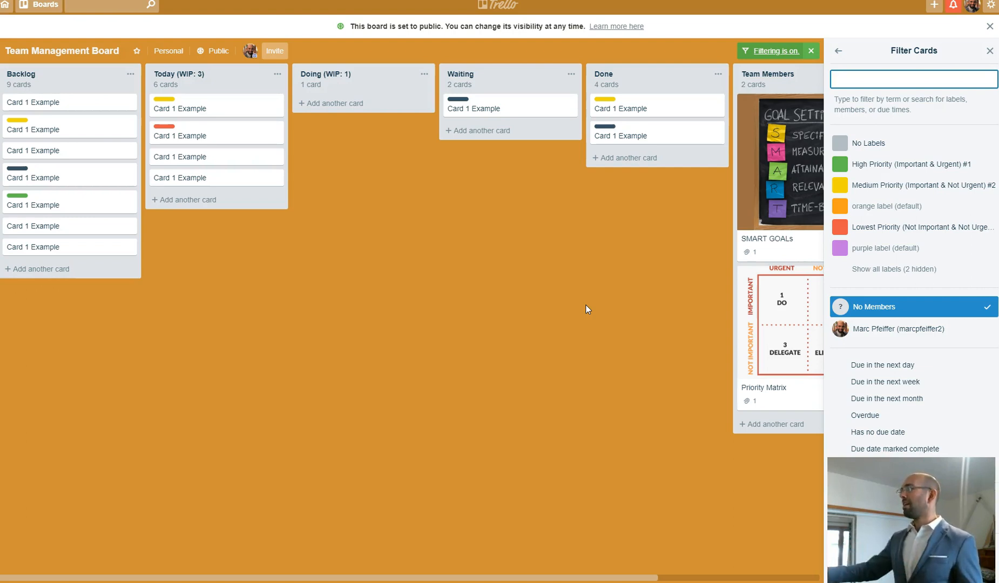
pyautogui.click(990, 51)
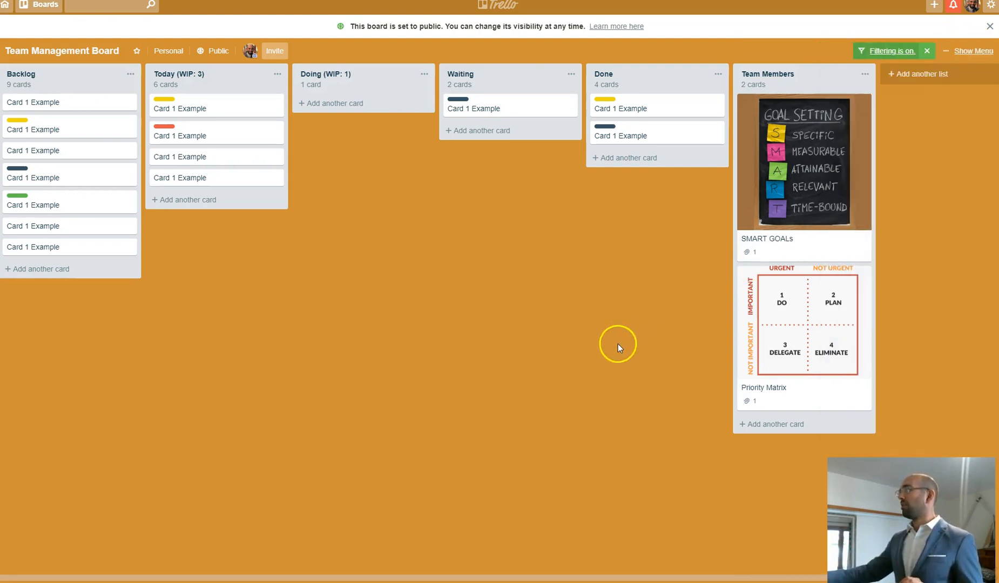
pyautogui.moveTo(617, 348)
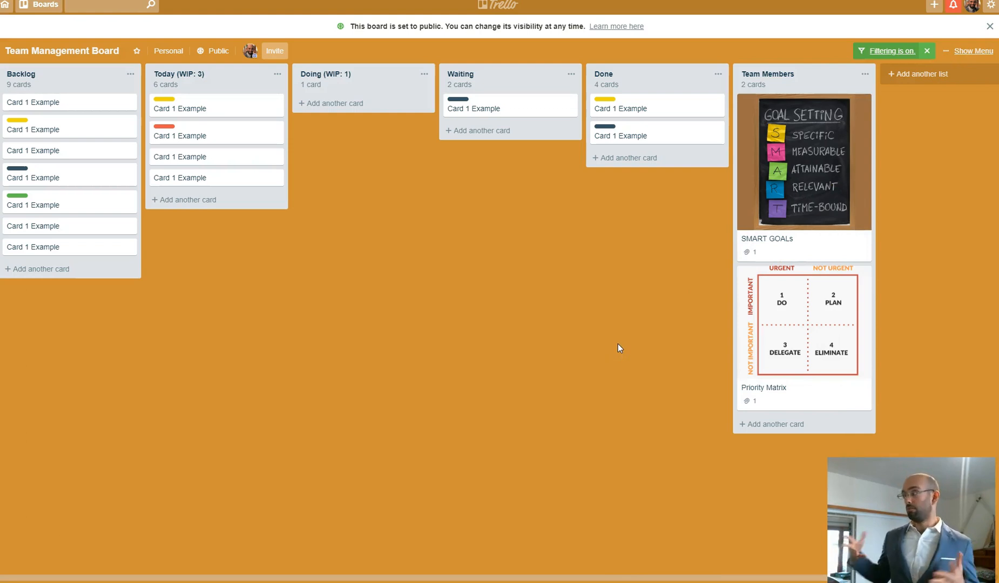